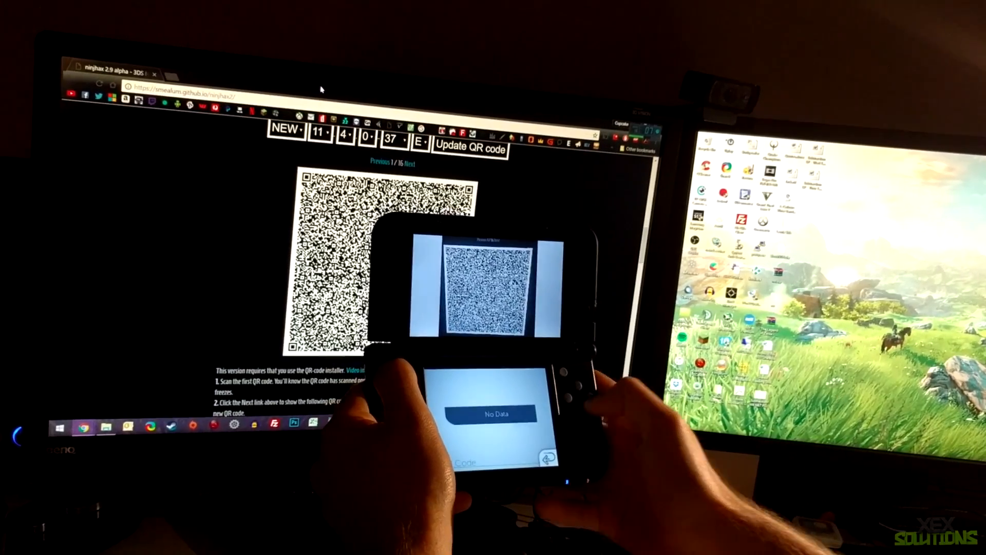
Step: Advance the ninjhax page to QR code 2 of 16 for New 3DS 11.4.0-37 E
click(408, 163)
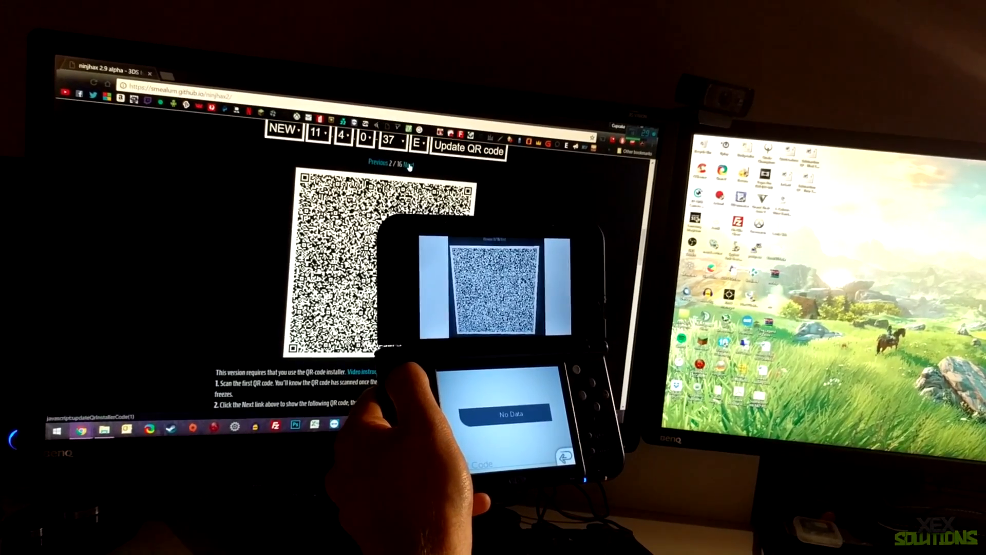